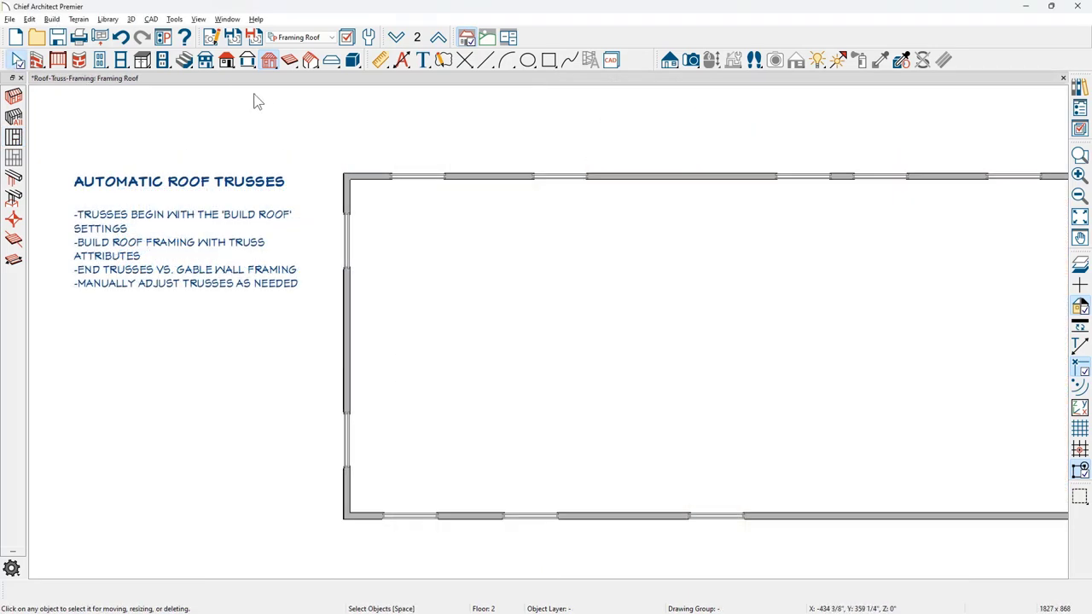
Bring up the Build Roof settings from the Build > Roof menu
left_click(309, 60)
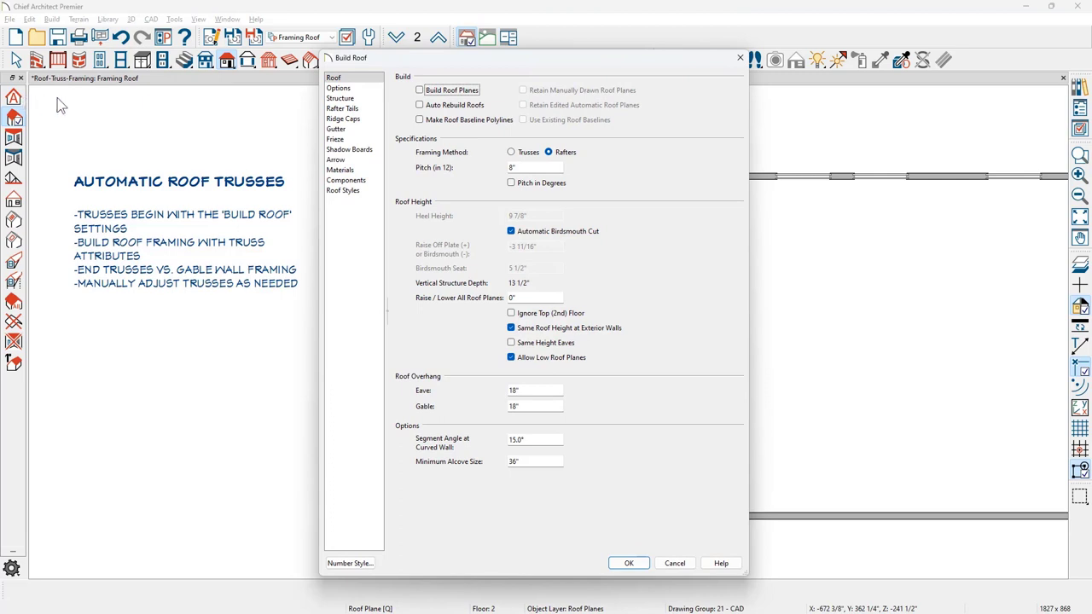
Enable Auto Rebuild Roofs, set Framing Method to Trusses, and apply the roof settings
left_click(420, 104)
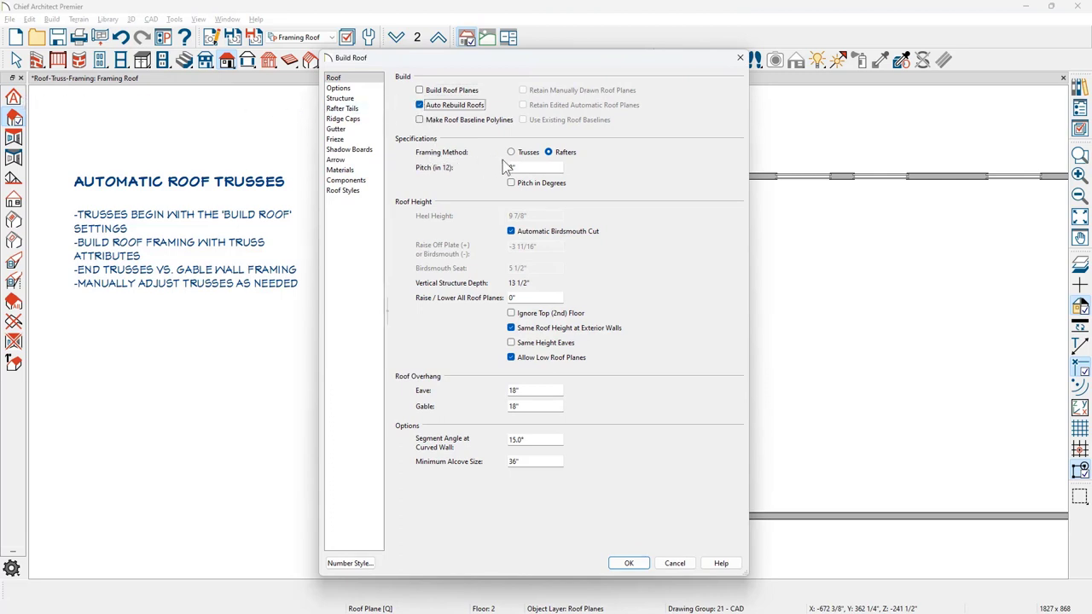
left_click(512, 152)
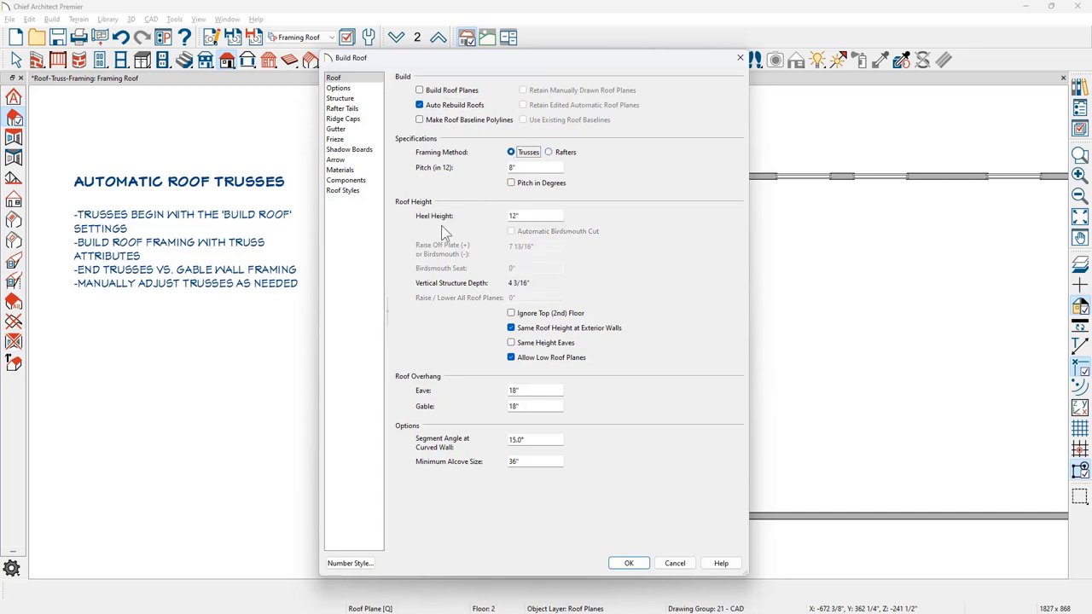
mouse_move(454, 253)
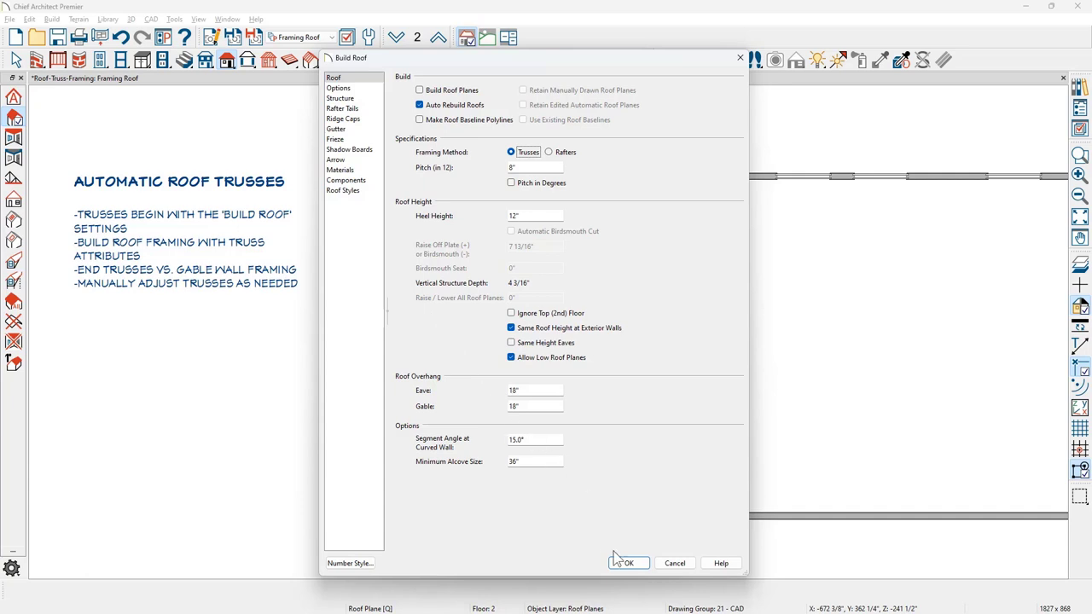
left_click(627, 563)
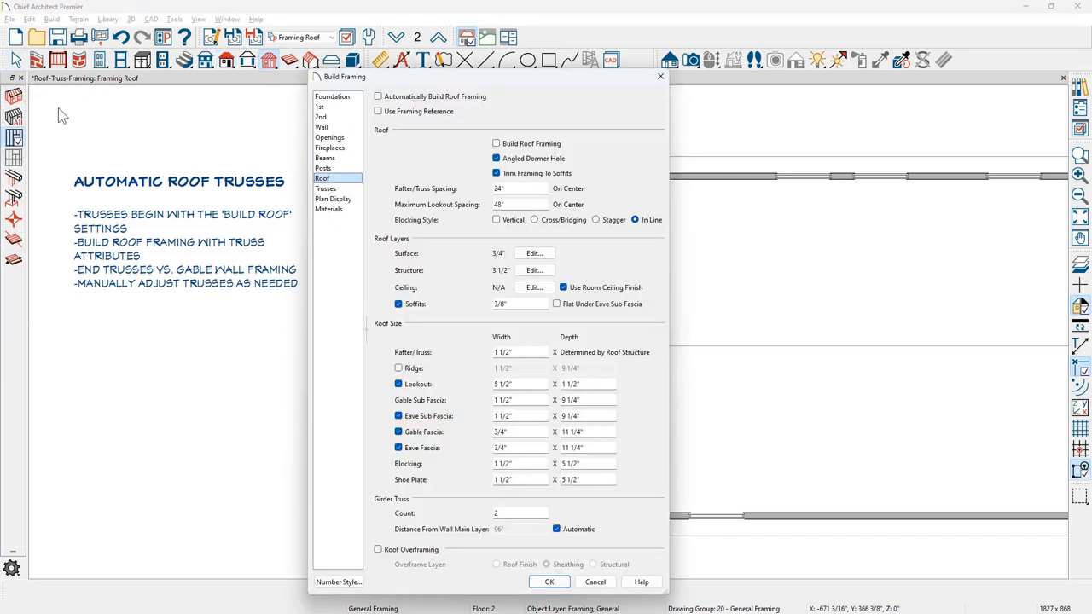
Check Automatically Build Roof Framing on the Roof panel and move to the Trusses panel
left_click(379, 96)
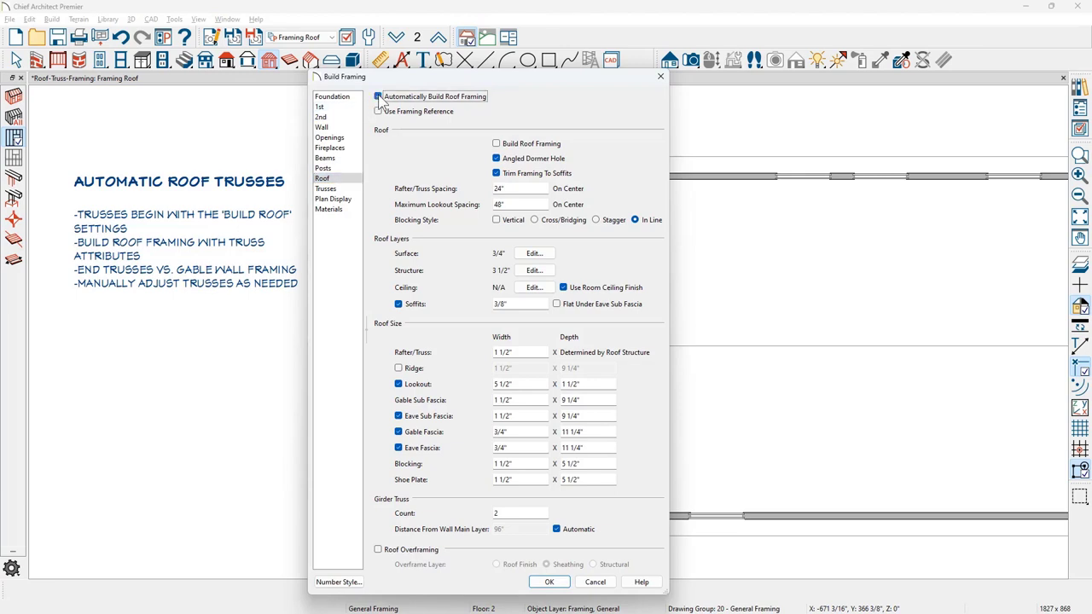
left_click(379, 96)
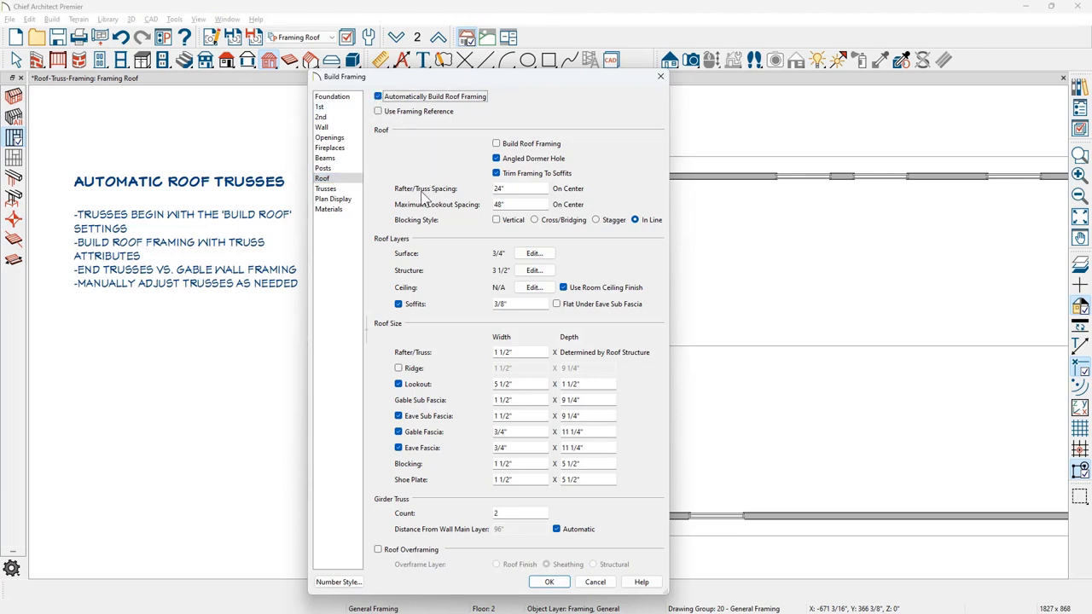
mouse_move(459, 215)
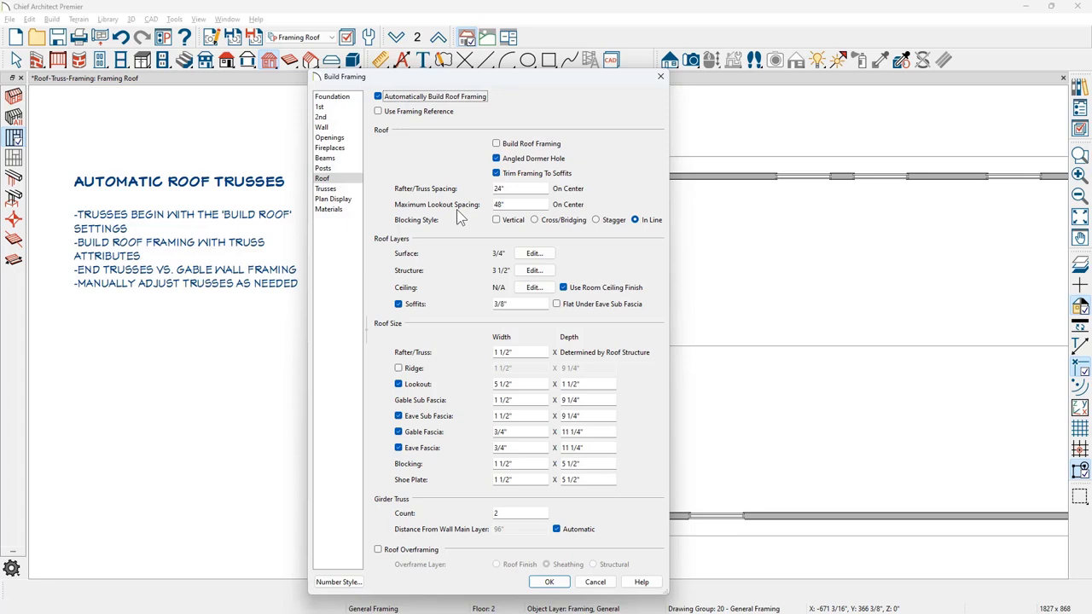
mouse_move(450, 227)
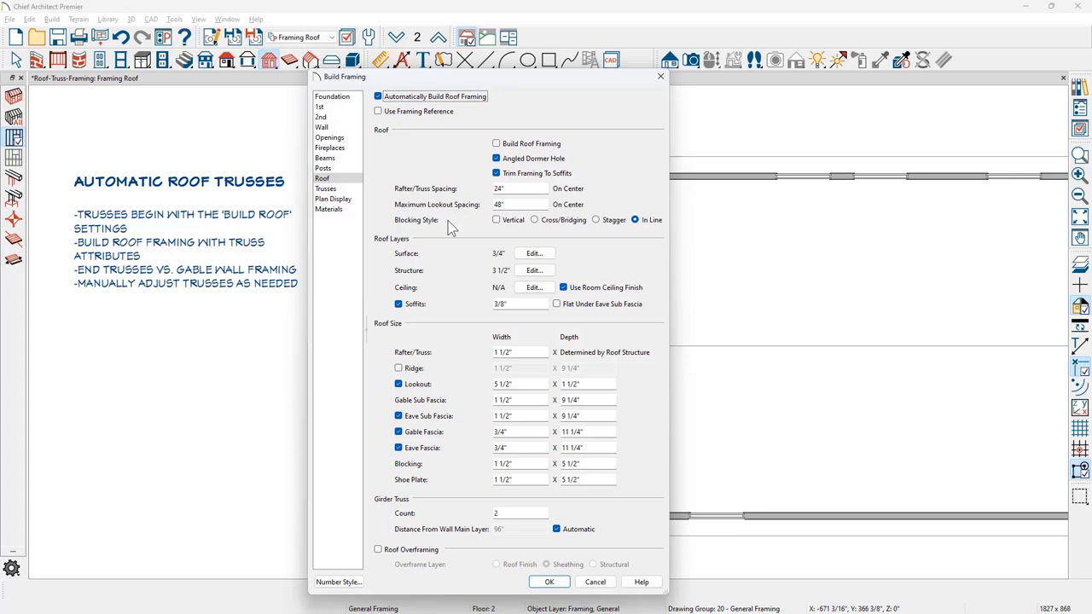
mouse_move(430, 297)
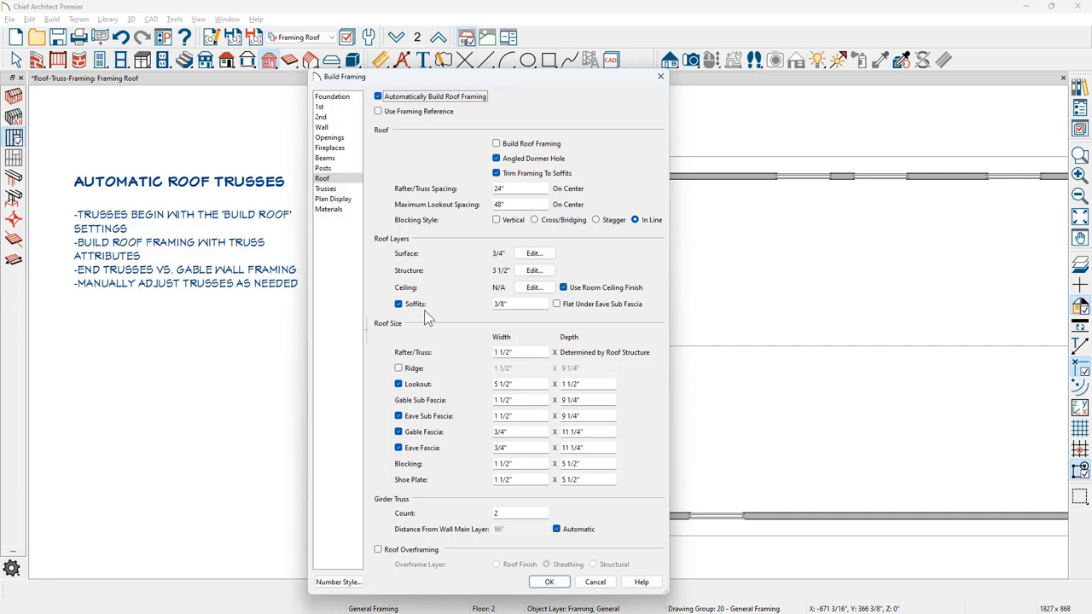
mouse_move(348, 198)
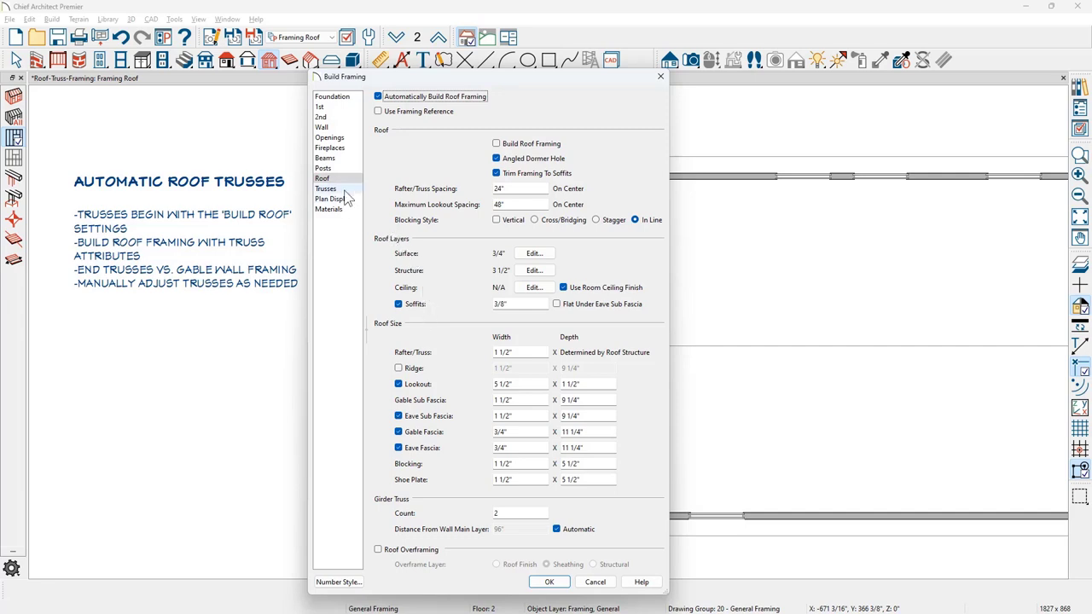
left_click(326, 188)
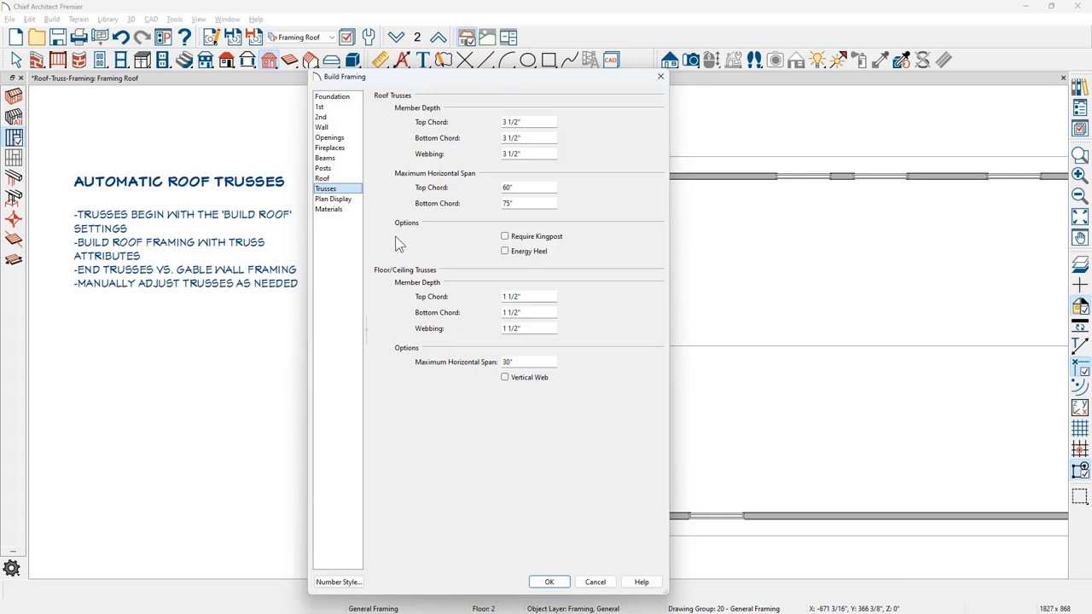
mouse_move(436, 254)
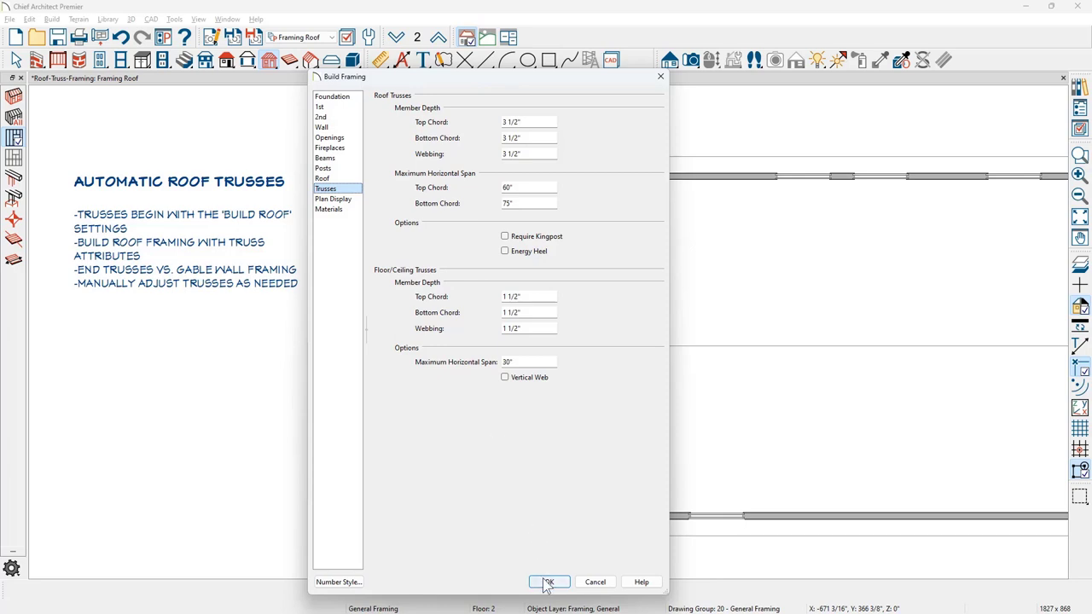
Accept the truss chord and webbing depths so trusses generate across the plan
left_click(548, 581)
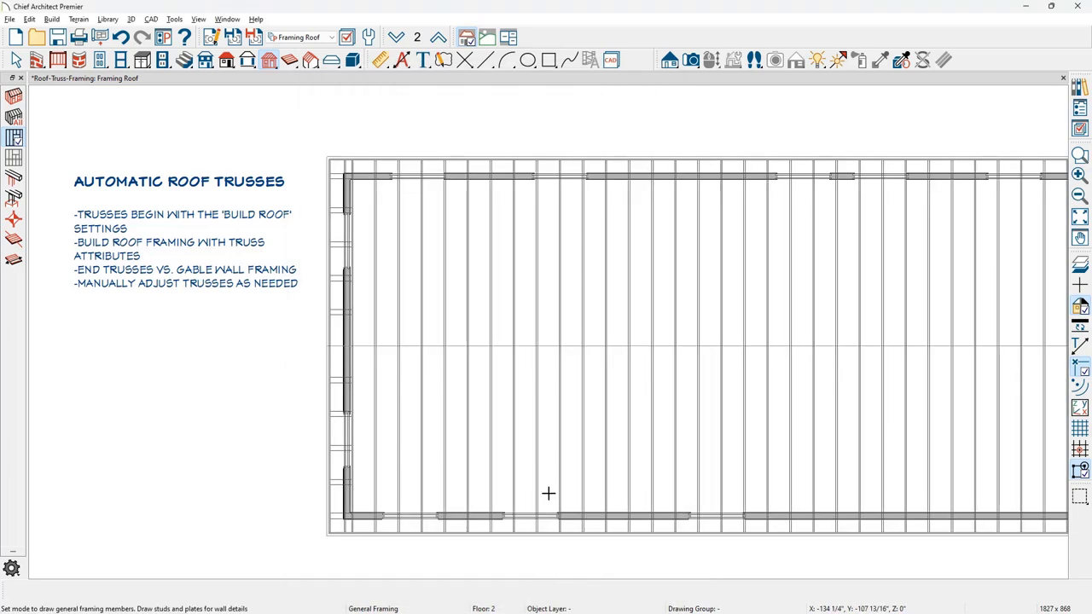
Create a Perspective Framing Overview camera showing the trusses in 3D beside the plan
left_click(693, 59)
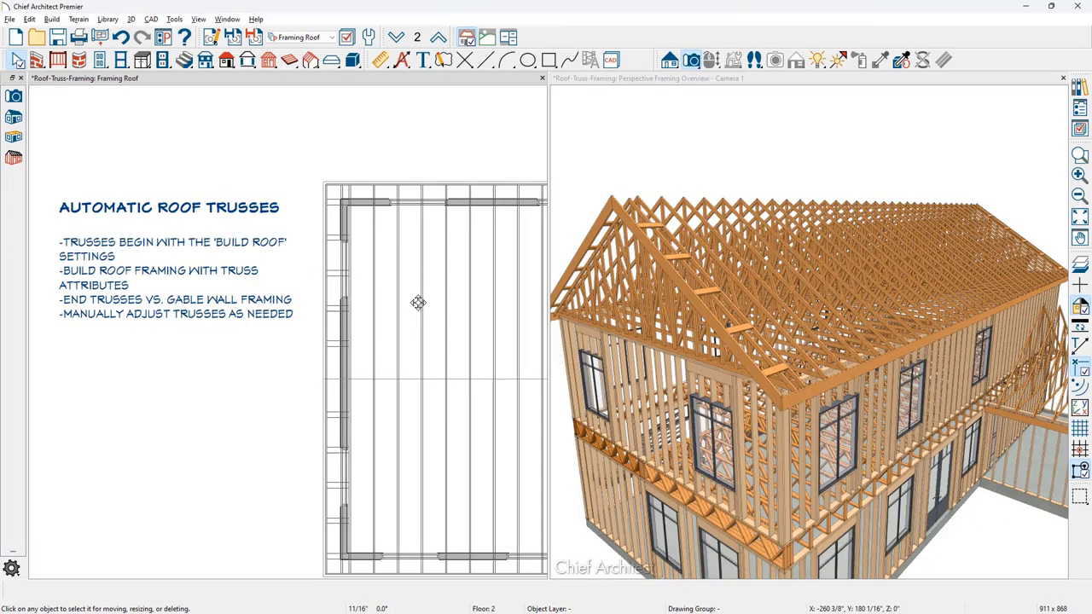
mouse_move(345, 333)
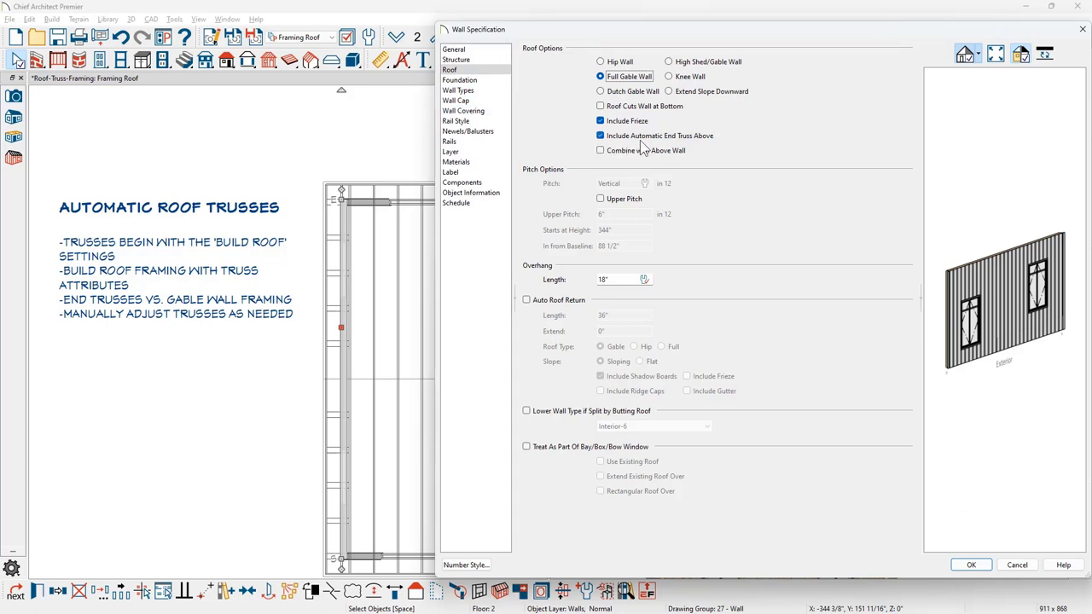
mouse_move(723, 143)
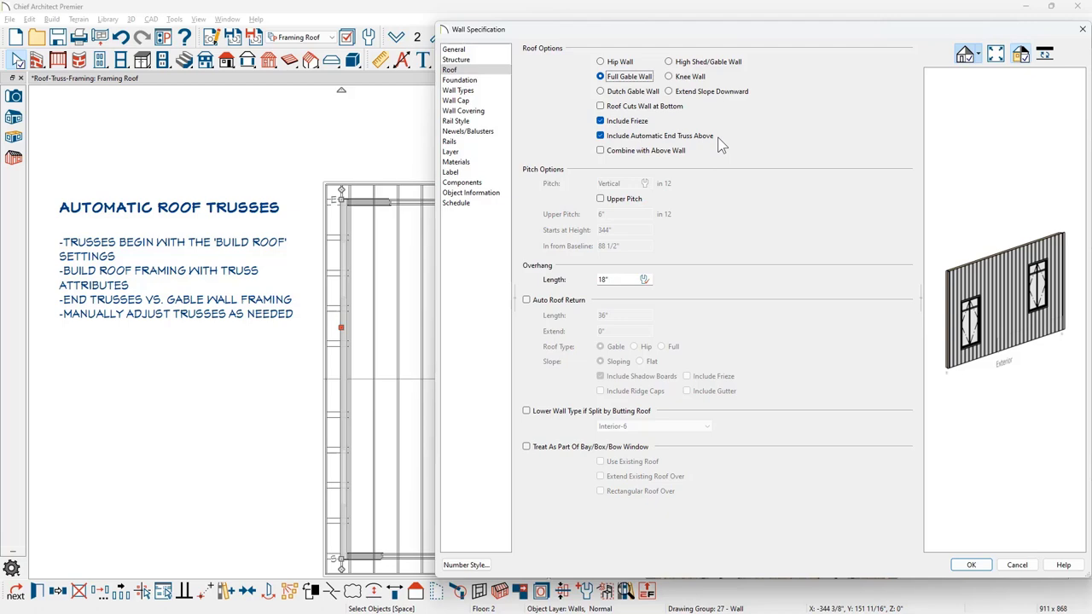
Keep Full Gable Wall with Include Automatic End Truss Above checked and accept the wall specification
left_click(970, 565)
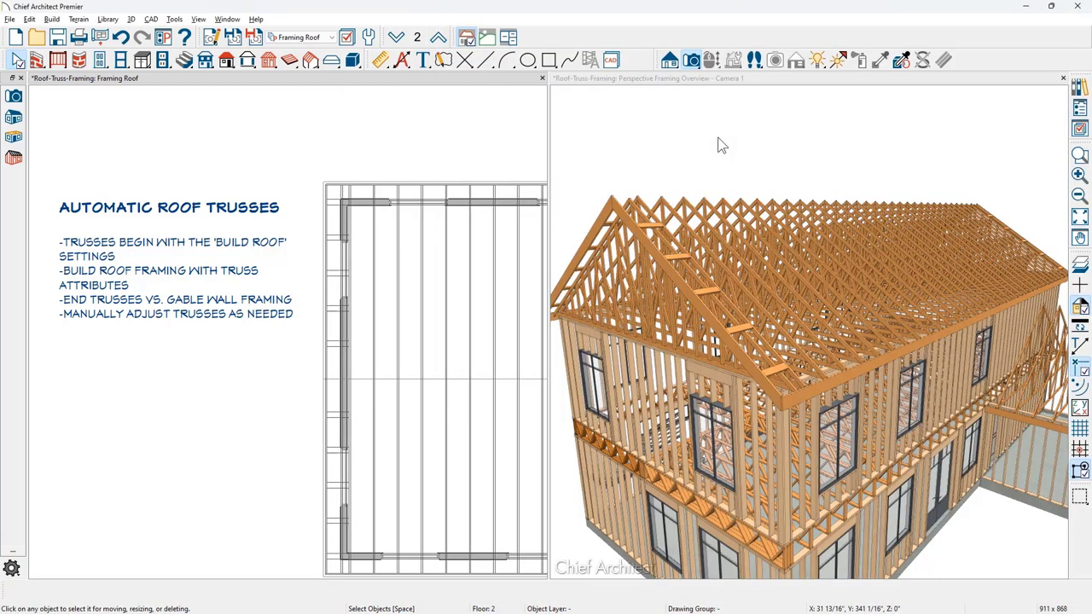